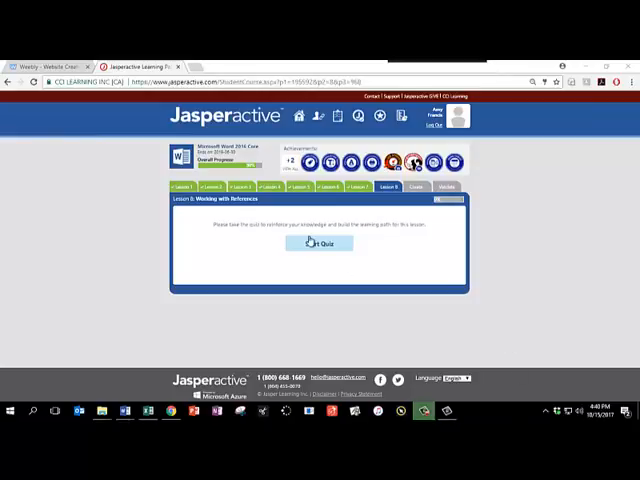
# Start the Lesson 5 quiz, answer its questions and submit them for grading
pyautogui.click(318, 244)
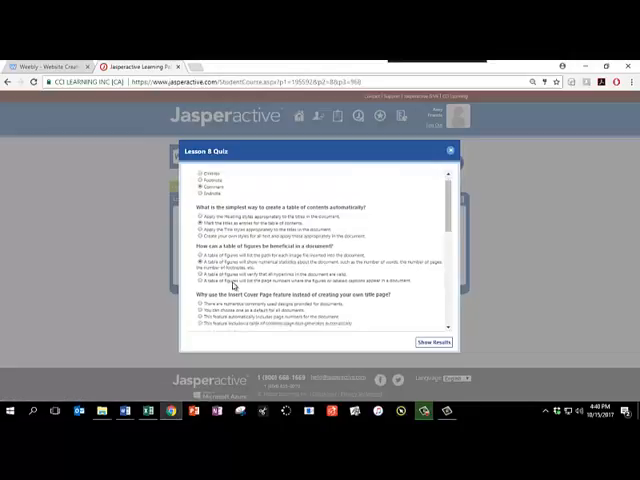
pyautogui.scroll(-3)
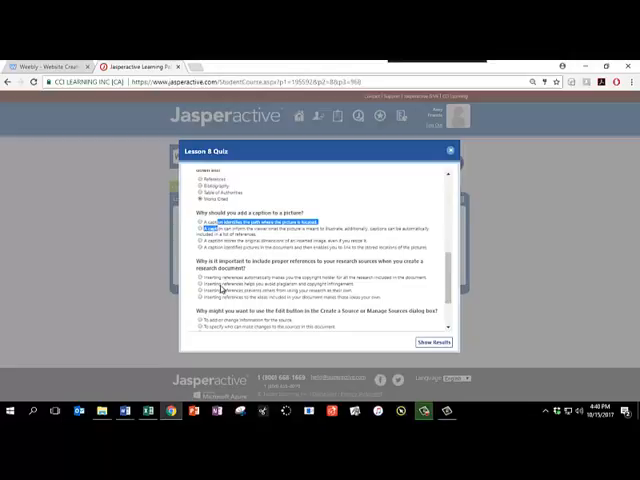
pyautogui.scroll(-3)
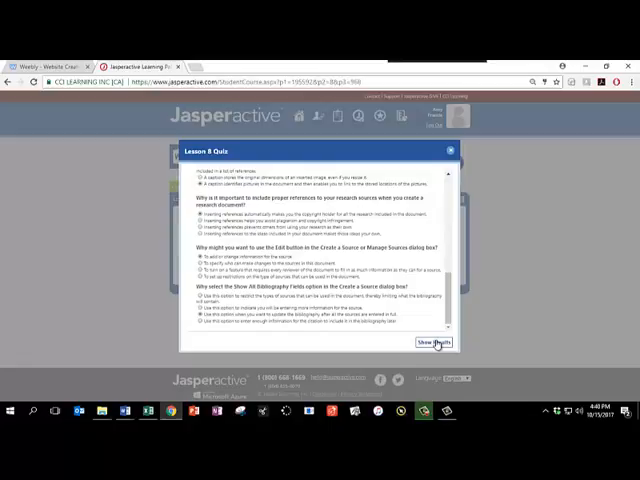
pyautogui.click(432, 344)
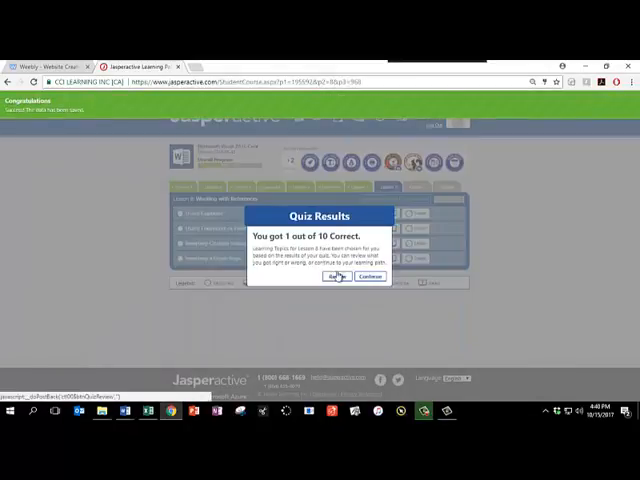
# Dismiss the quiz results to reach the Lesson 6 captions exercise
pyautogui.click(372, 276)
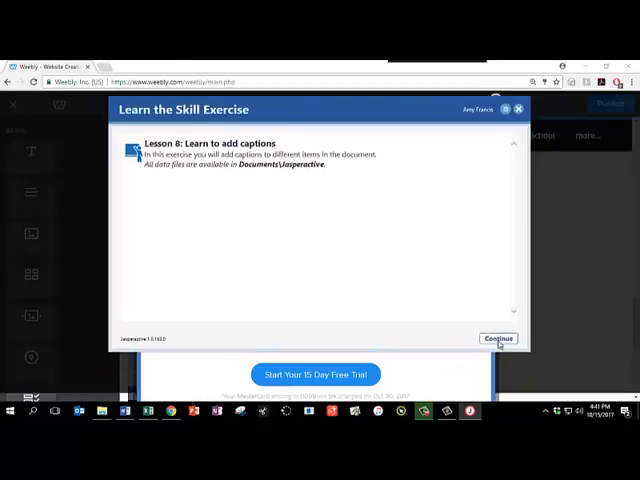
# Launch the handbook in Word, reach the bottom of page 2 and select the Tolano Environmental Consulting logo
pyautogui.click(500, 338)
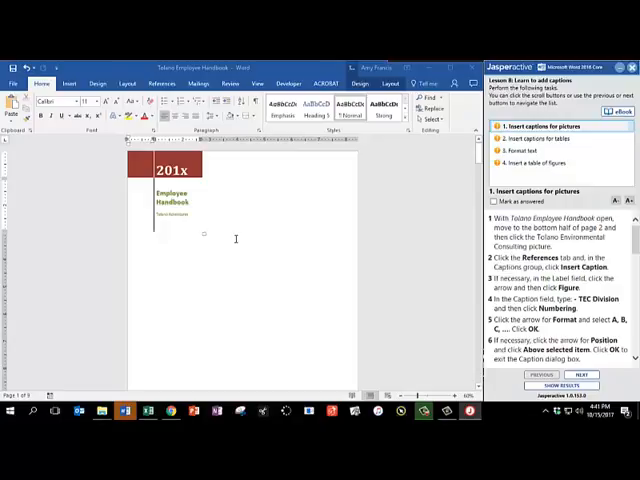
pyautogui.scroll(-3)
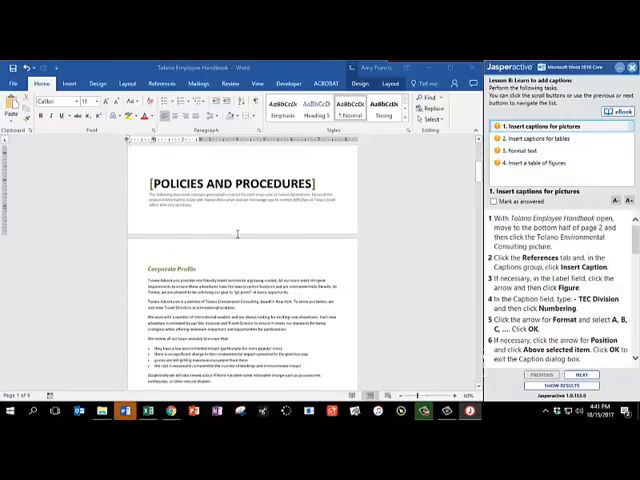
pyautogui.scroll(-3)
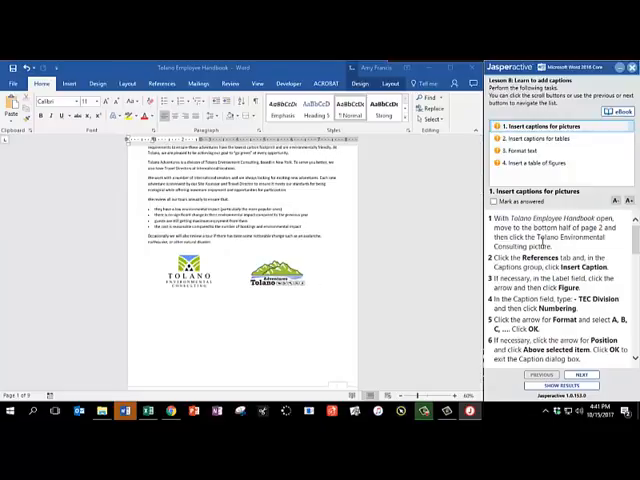
pyautogui.click(188, 264)
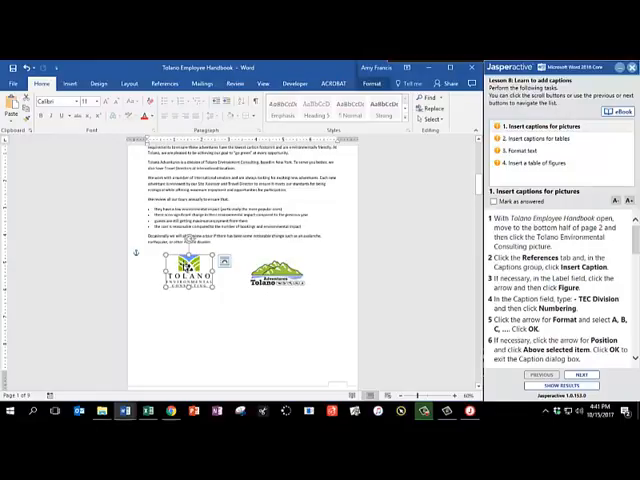
pyautogui.click(164, 84)
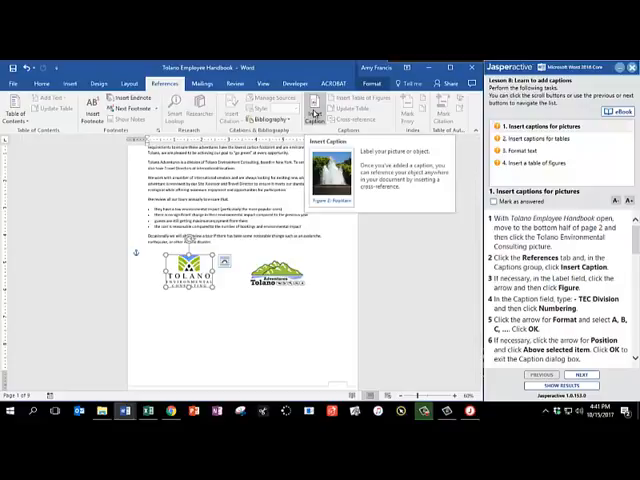
# Caption the logo 'TEC Division' with A, B, C lettering, positioned above the selected item
pyautogui.click(314, 108)
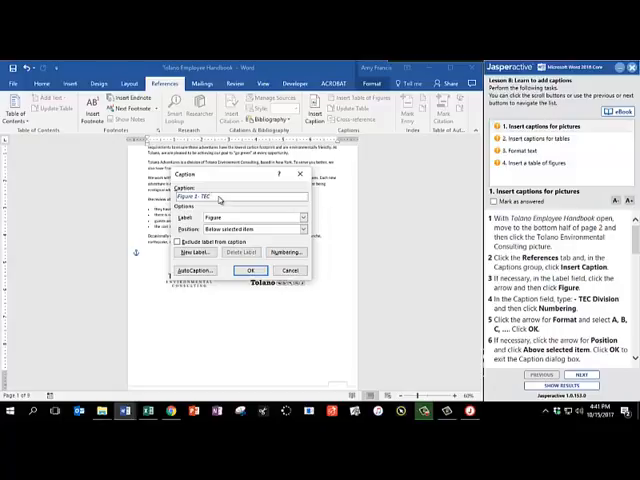
pyautogui.write('Division')
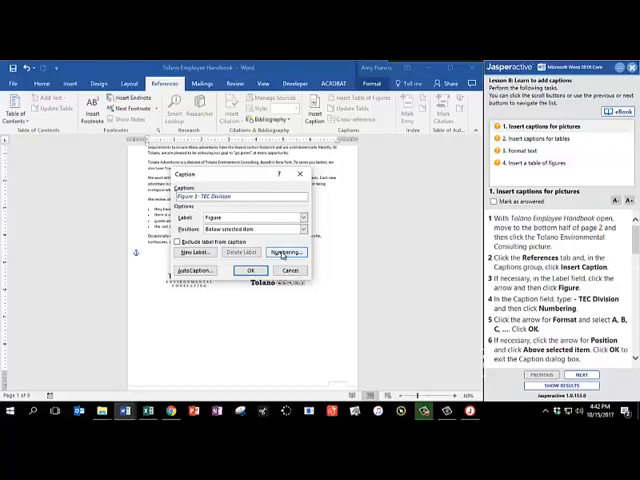
pyautogui.click(284, 252)
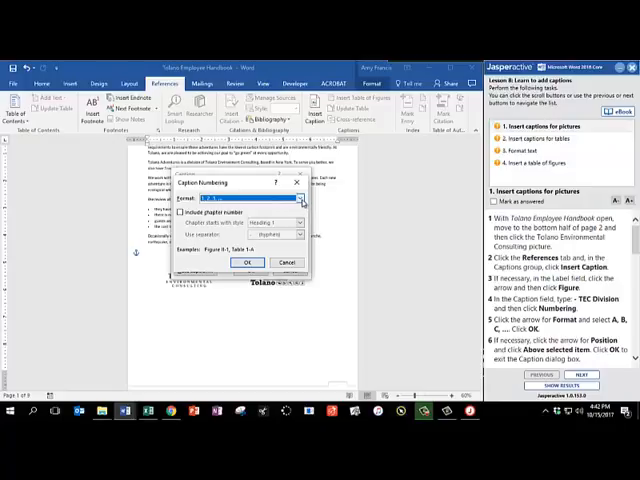
pyautogui.click(300, 196)
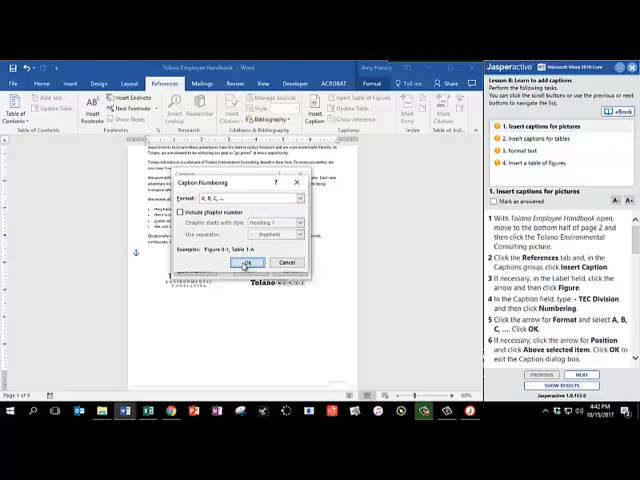
pyautogui.click(246, 262)
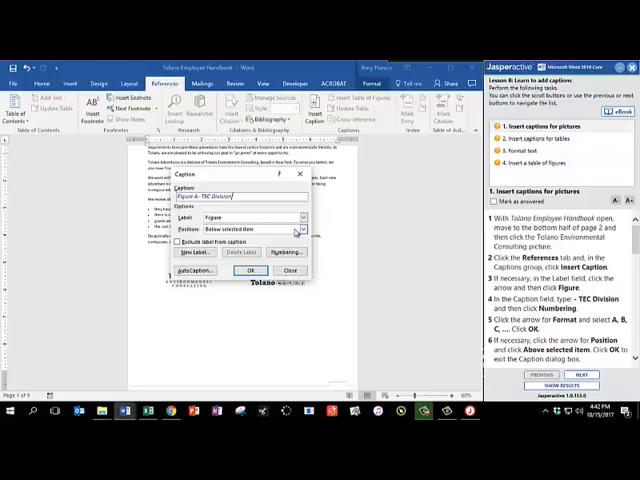
pyautogui.click(300, 220)
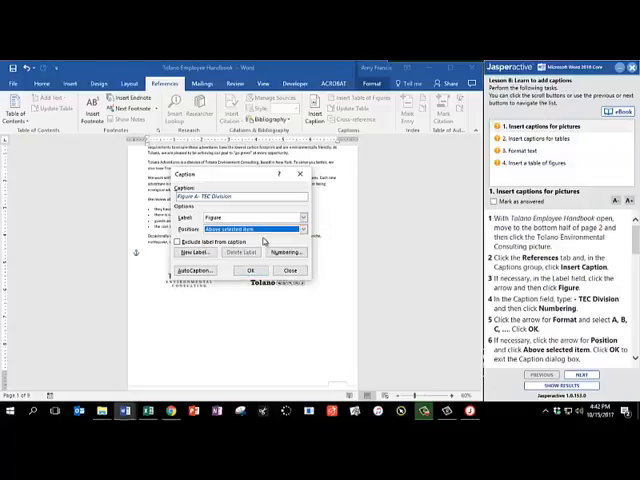
pyautogui.click(252, 272)
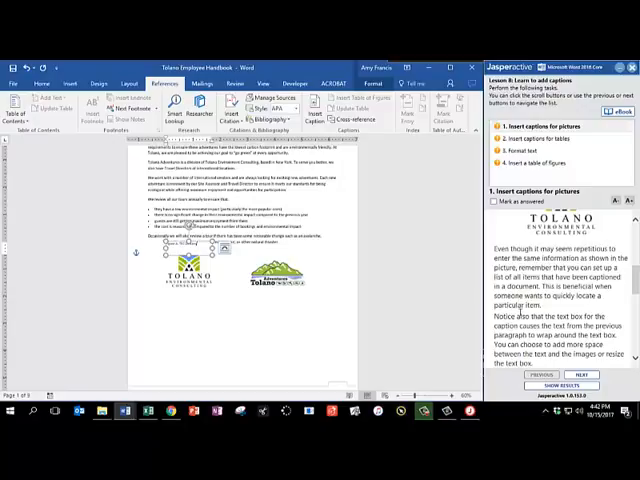
# Resize and move the 'Figure A - TEC Division' caption box closer to the logo
pyautogui.scroll(-3)
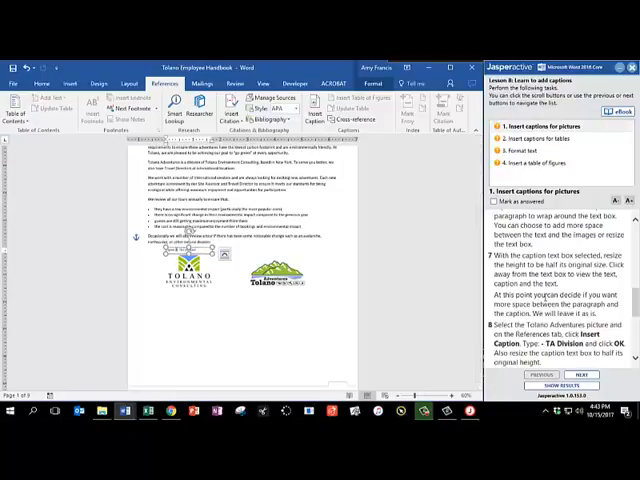
pyautogui.scroll(-3)
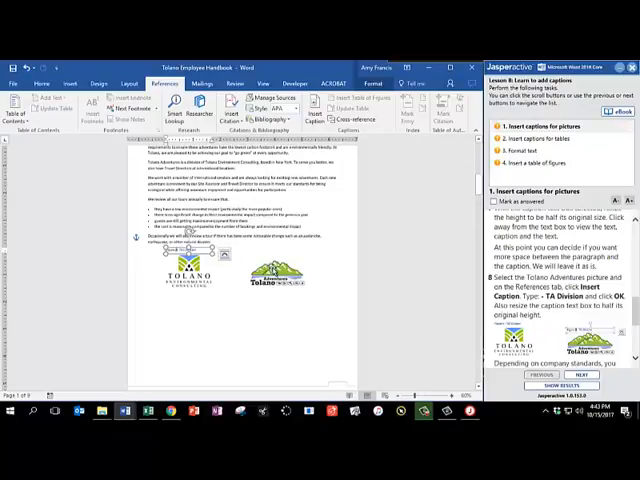
# Select the Tolano Adventures logo and insert its 'TA Division' figure caption
pyautogui.click(276, 272)
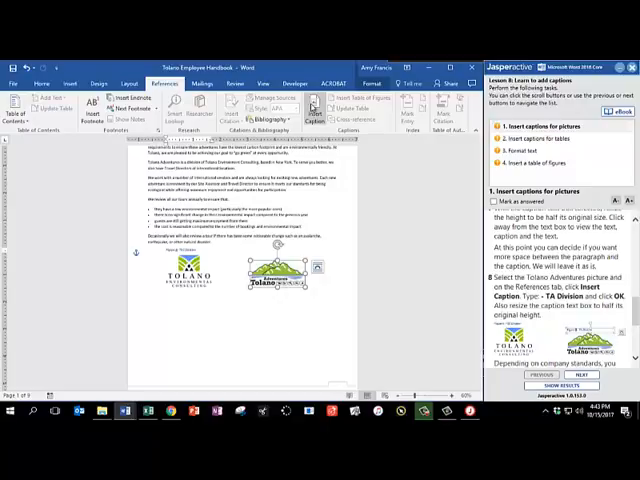
pyautogui.click(312, 108)
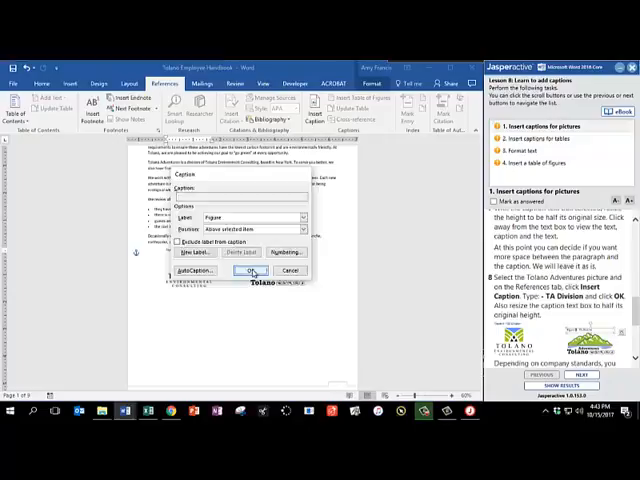
pyautogui.click(252, 272)
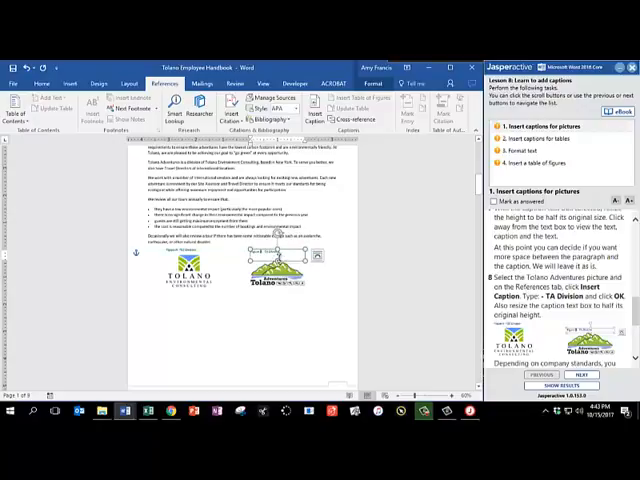
pyautogui.click(276, 264)
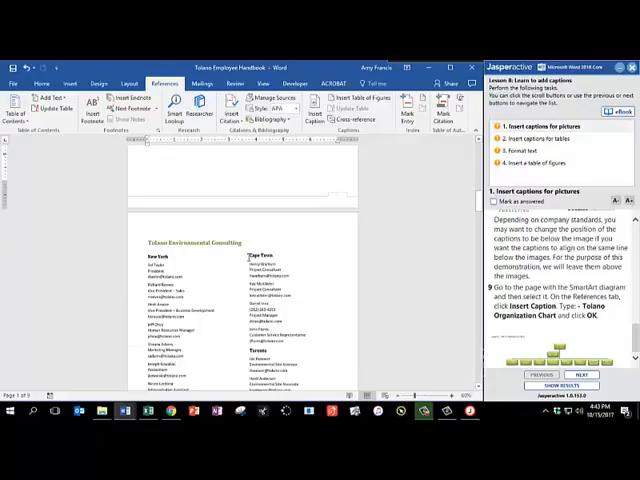
# Insert a 'Tolano Organization Chart' caption on the SmartArt diagram
pyautogui.scroll(-3)
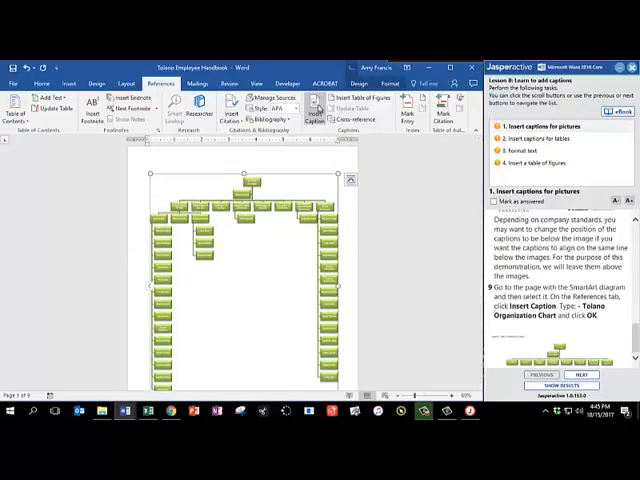
pyautogui.click(318, 108)
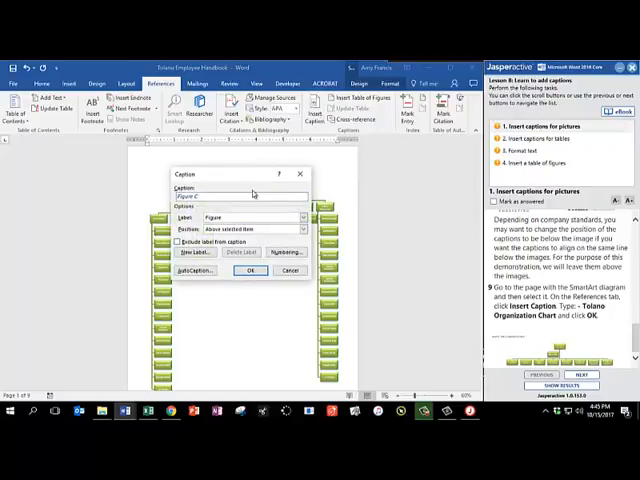
pyautogui.write('Table')
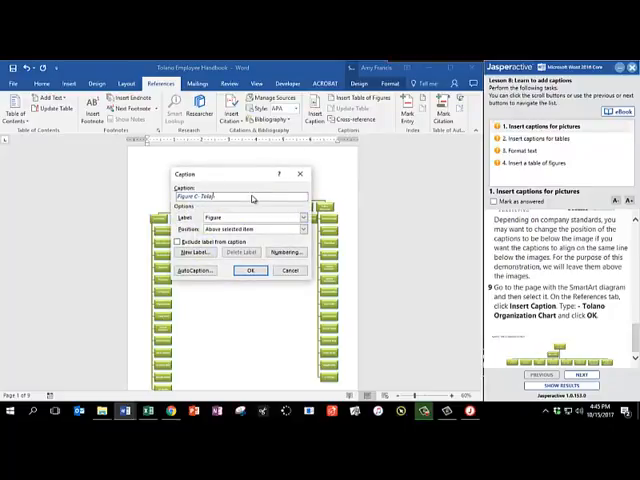
pyautogui.write('Tolano Organization Chart')
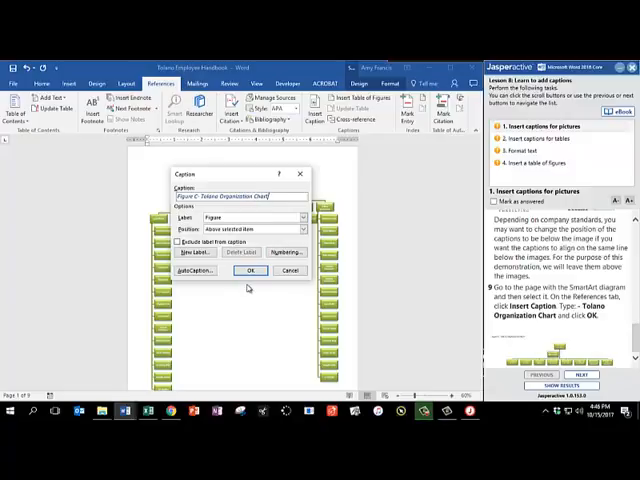
pyautogui.click(252, 270)
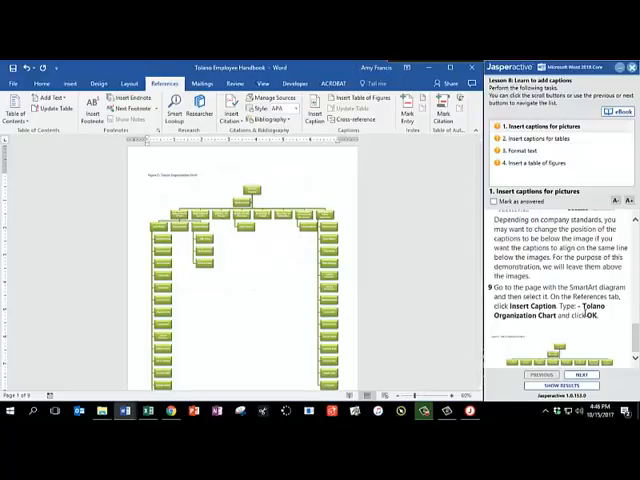
pyautogui.click(584, 372)
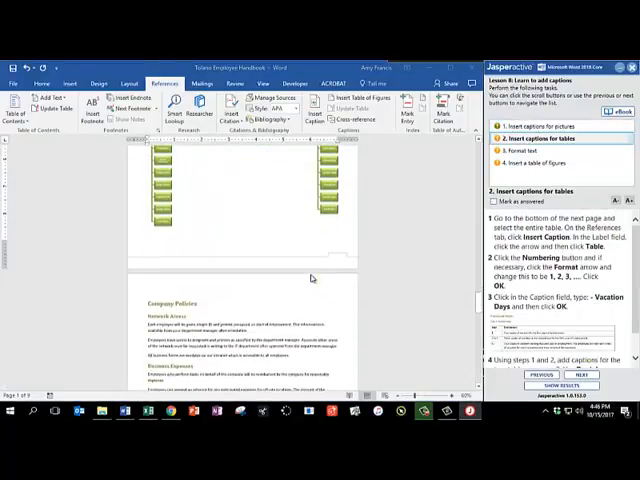
# Caption the vacation table with the Table label, 1, 2, 3 numbering and text 'Vacation Days'
pyautogui.scroll(-3)
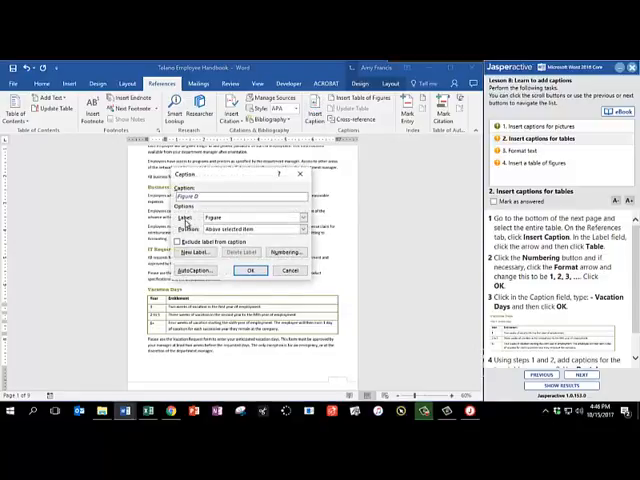
pyautogui.click(298, 216)
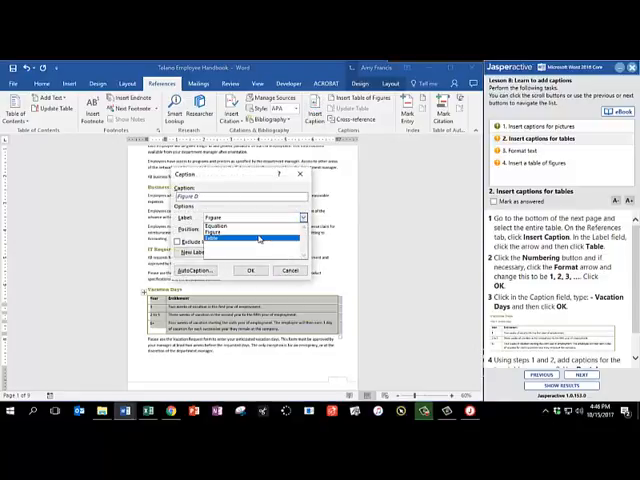
pyautogui.click(258, 240)
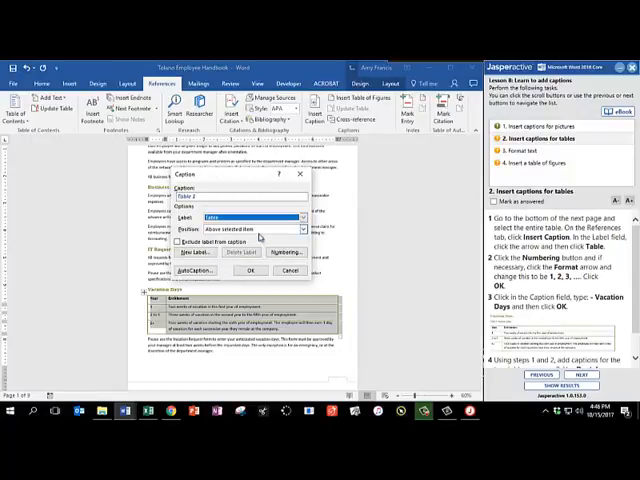
pyautogui.click(288, 252)
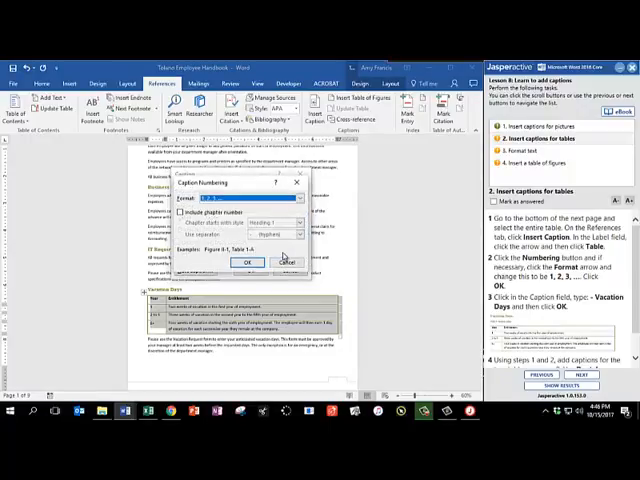
pyautogui.click(294, 212)
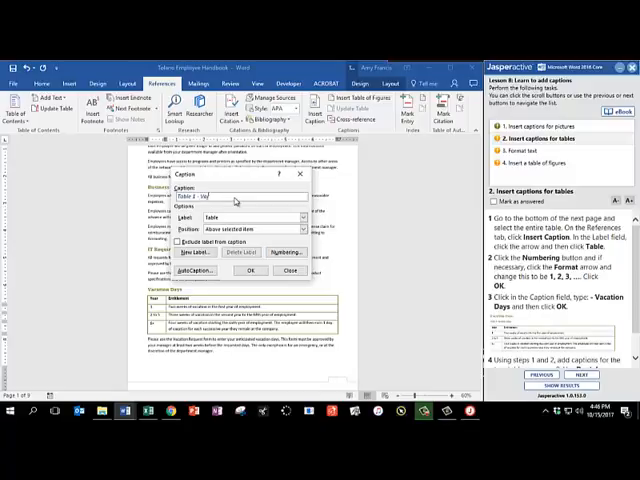
pyautogui.write('Vacation Days')
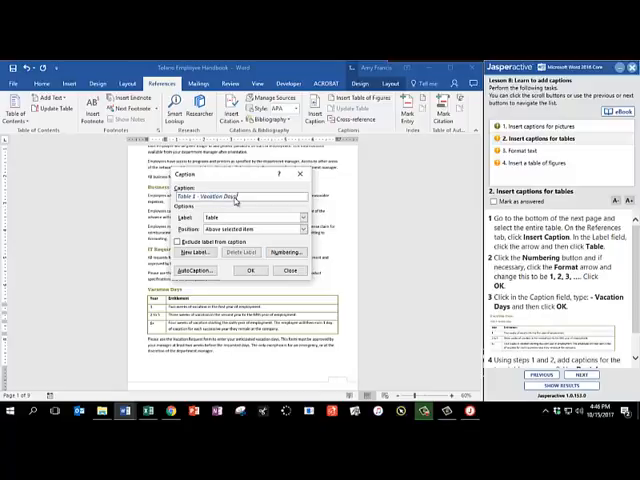
pyautogui.click(260, 270)
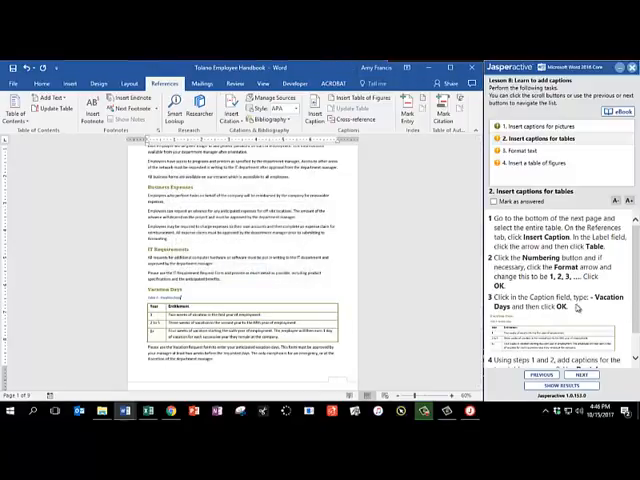
# Caption the page 3 tables 'Dental Coverage' and 'Long Term Disability Plan'
pyautogui.scroll(-3)
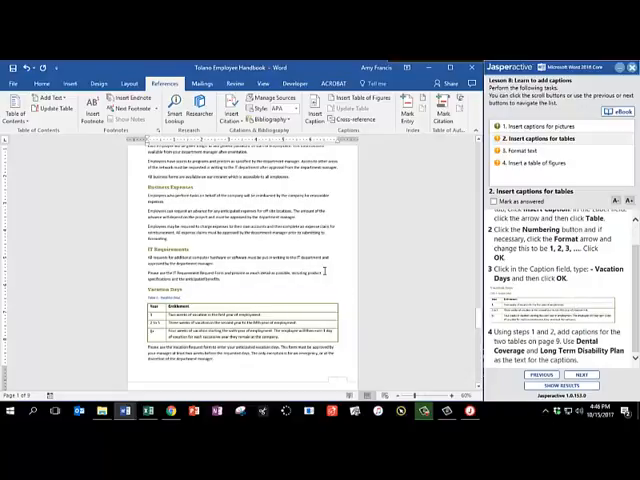
pyautogui.scroll(-3)
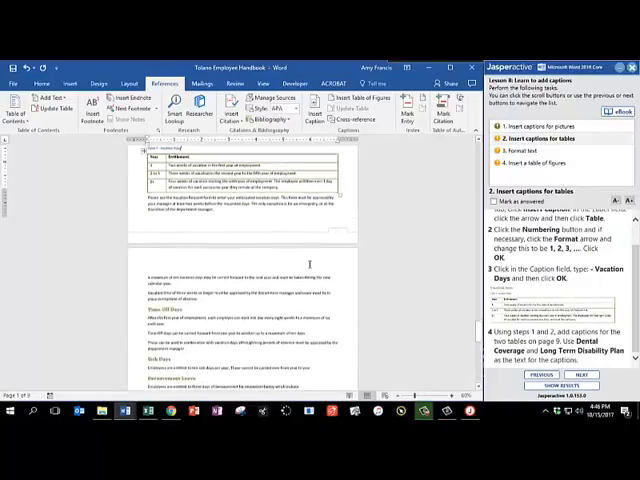
pyautogui.scroll(-3)
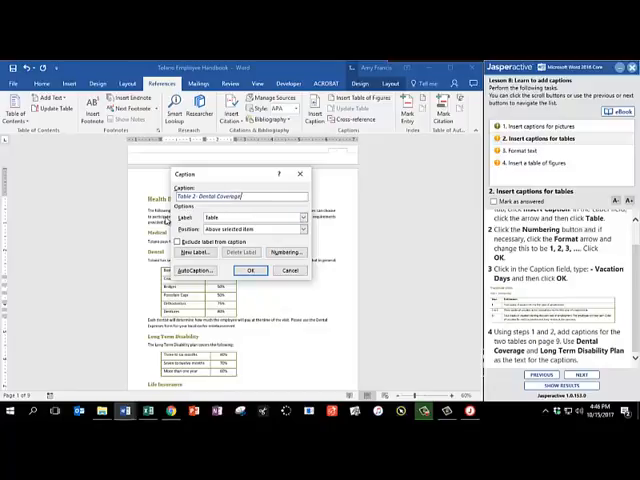
pyautogui.click(252, 270)
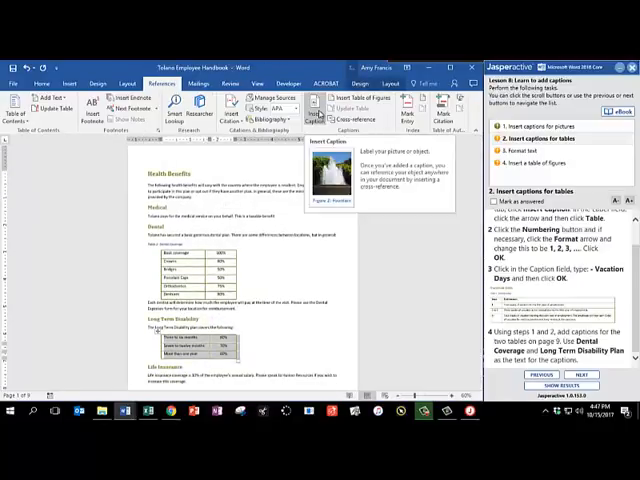
pyautogui.click(328, 104)
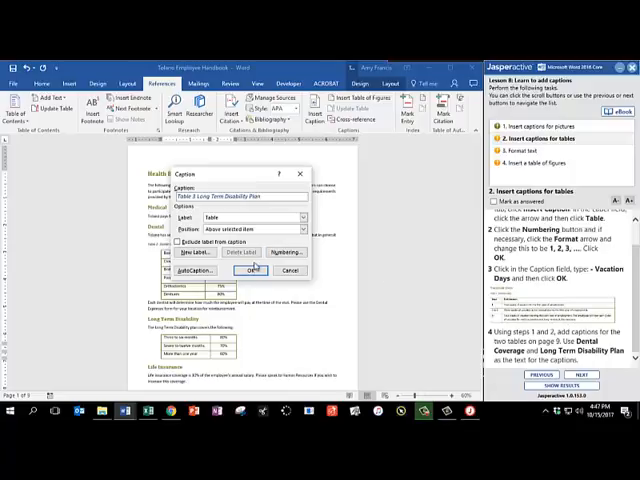
pyautogui.click(252, 270)
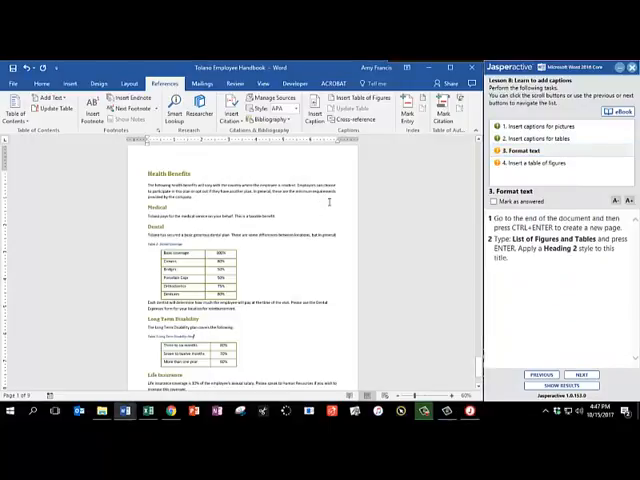
# Add a final page titled 'List of Figures and Tables' and style it as Heading 2
pyautogui.scroll(-3)
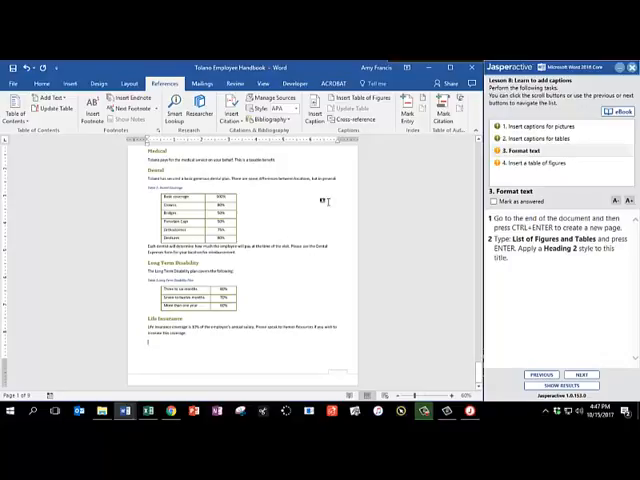
pyautogui.scroll(-3)
pyautogui.write('List of Figures and Tab')
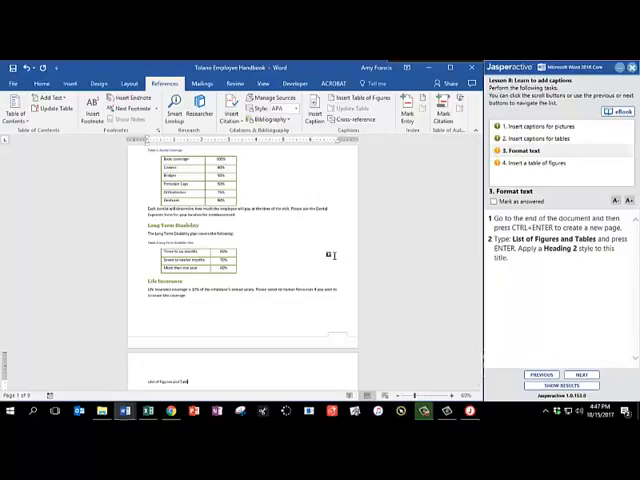
pyautogui.scroll(-3)
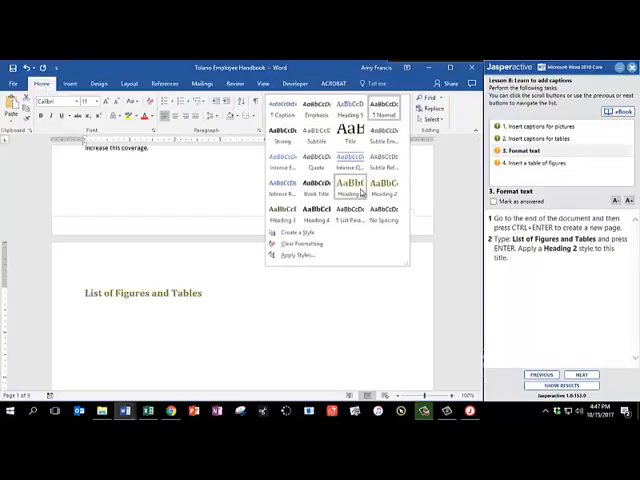
pyautogui.click(360, 184)
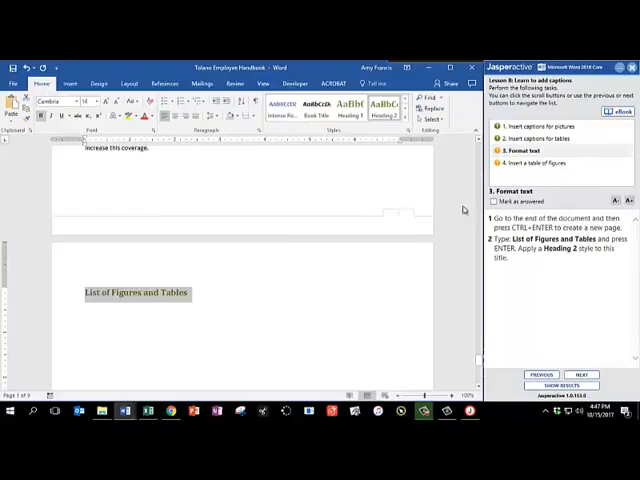
pyautogui.click(494, 200)
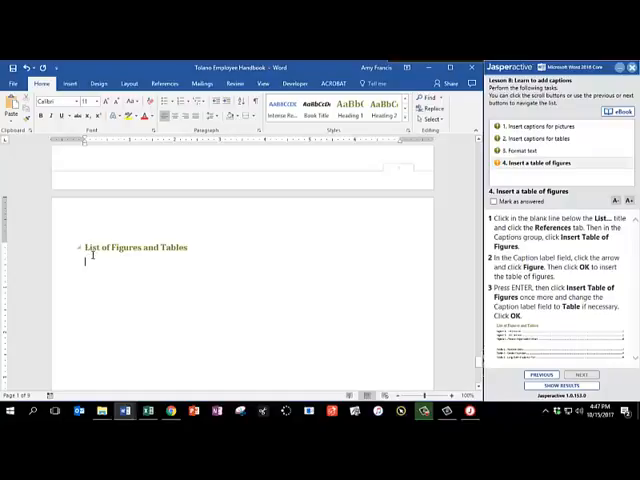
# Insert a table of figures with caption label Figure, listing Figures A, B and C
pyautogui.click(164, 84)
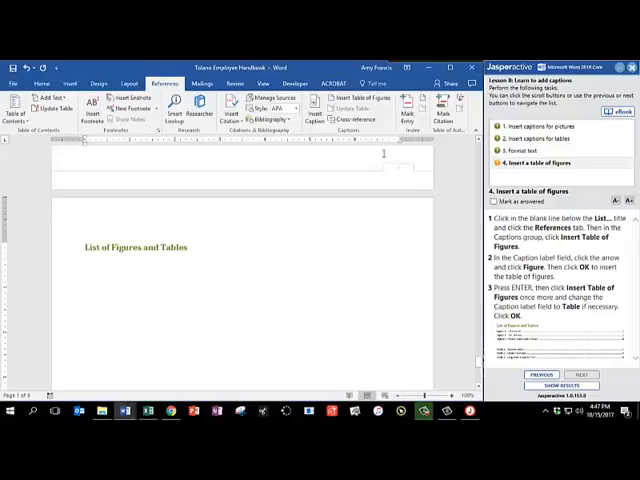
pyautogui.moveTo(356, 100)
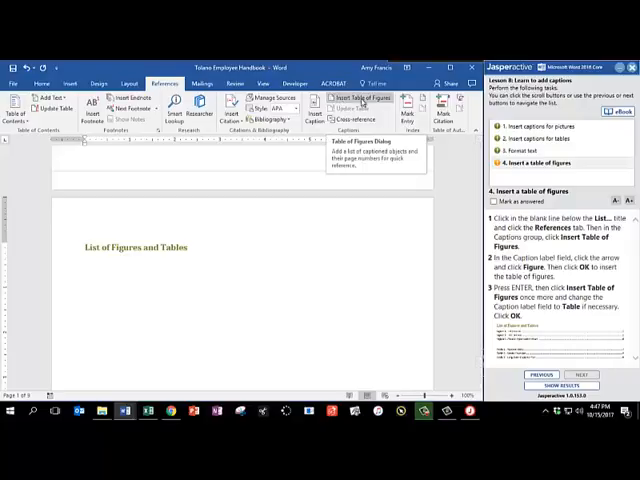
pyautogui.click(356, 104)
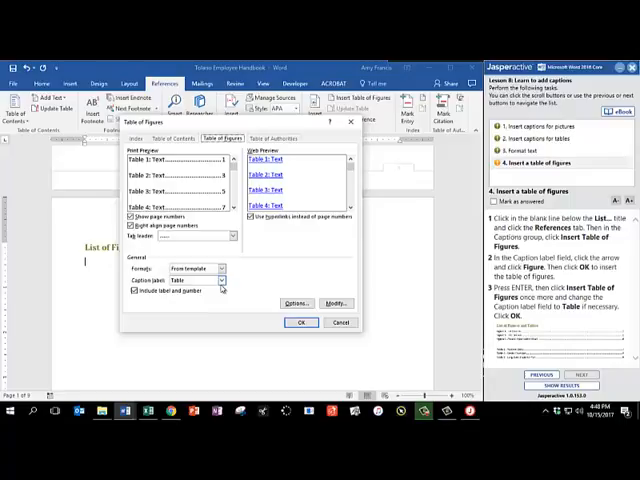
pyautogui.click(222, 280)
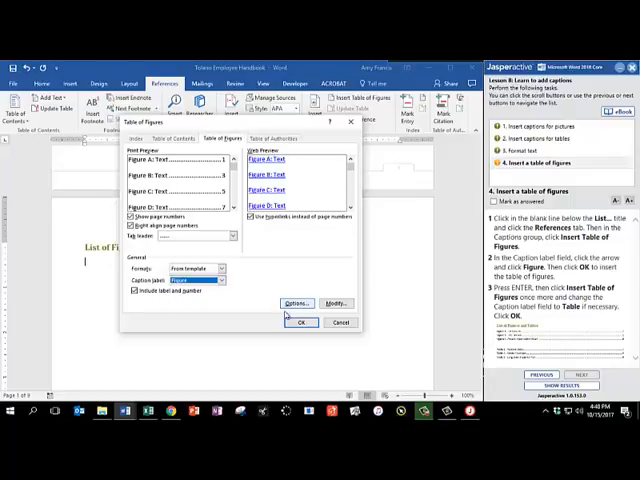
pyautogui.click(300, 322)
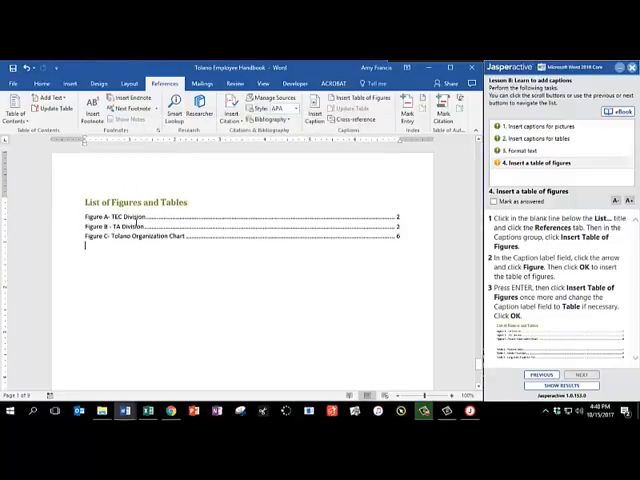
pyautogui.moveTo(110, 200)
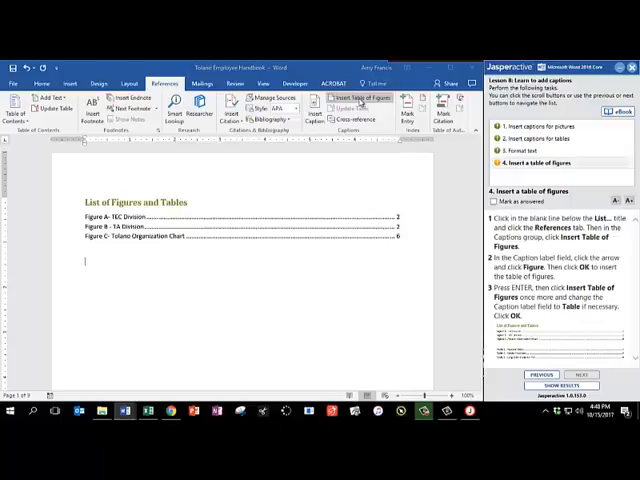
# Insert a second table of figures with caption label Table for Tables 1–3, then submit the project
pyautogui.click(356, 96)
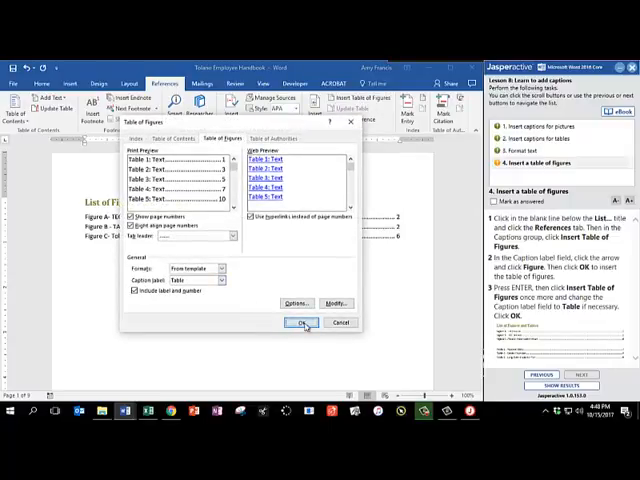
pyautogui.click(304, 324)
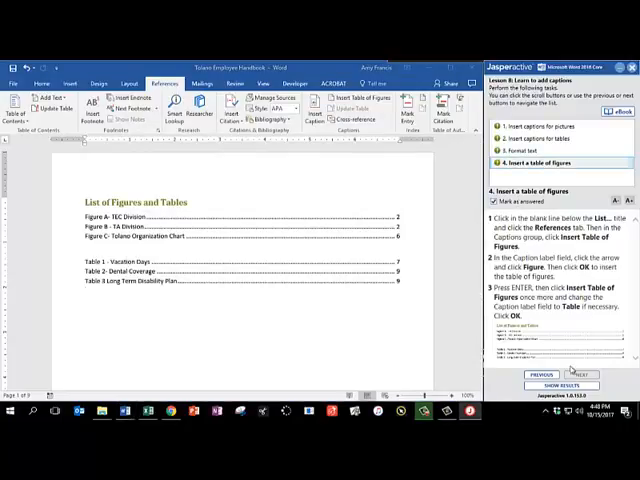
pyautogui.click(562, 384)
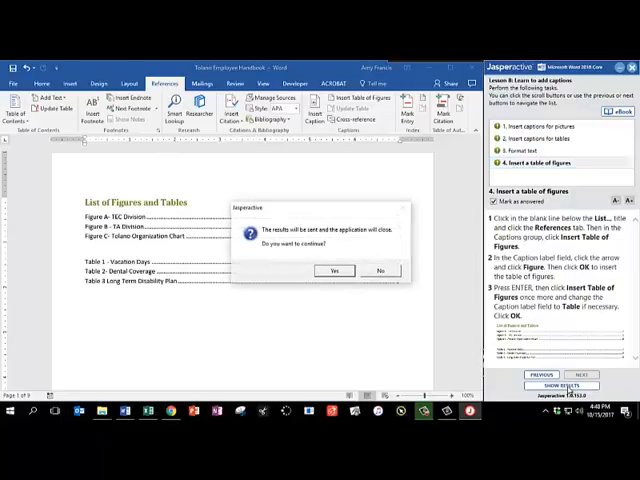